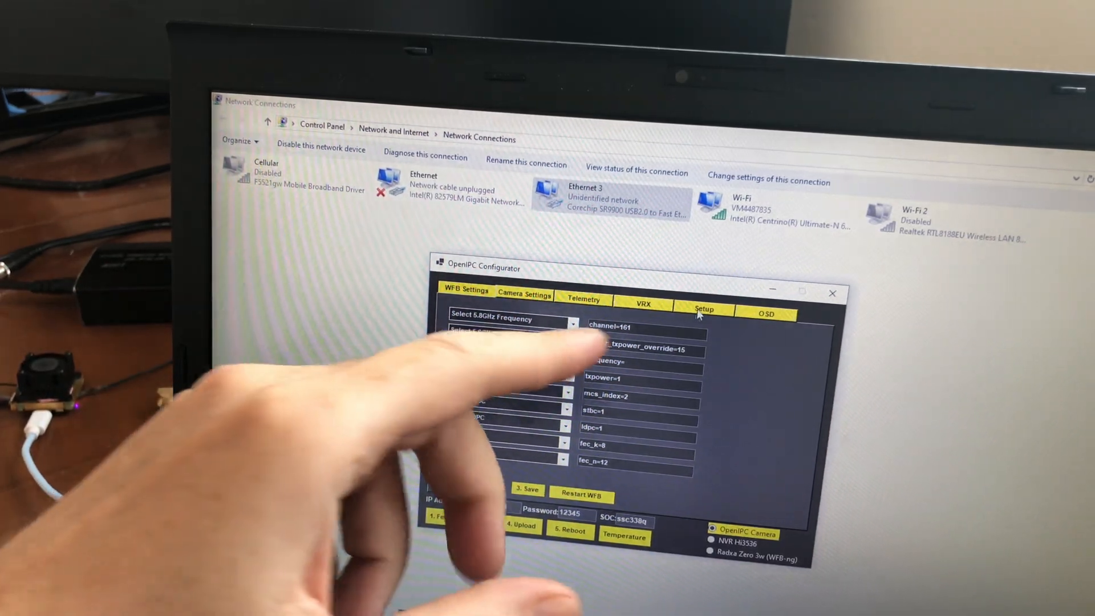
Open a new Chrome tab, leaving the configurator's WFB Settings behind
{"action": "left_click", "coordinate": [704, 309]}
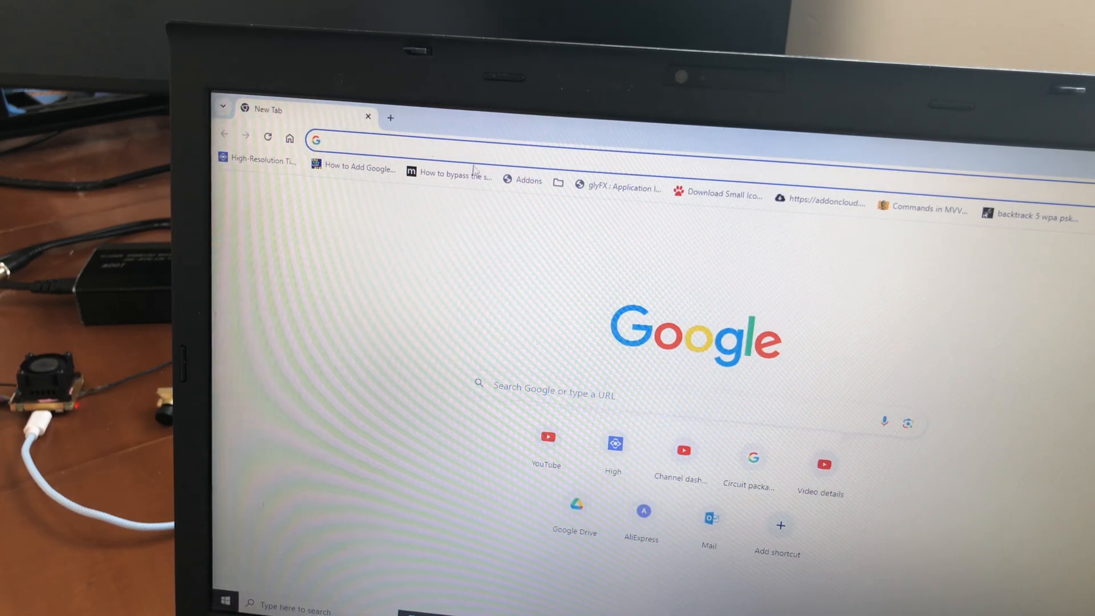
Go to github.com/OpenIPC, list its repositories, and scroll the builder repository to its releases
{"action": "type", "text": "github.com/OpenIPC/configurator"}
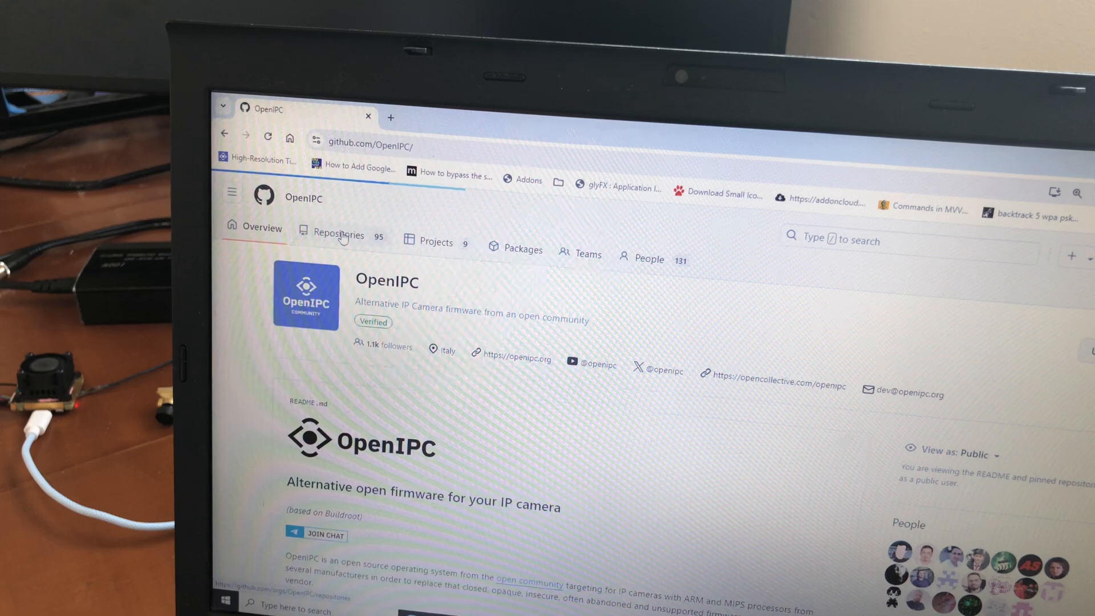
{"action": "left_click", "coordinate": [340, 235]}
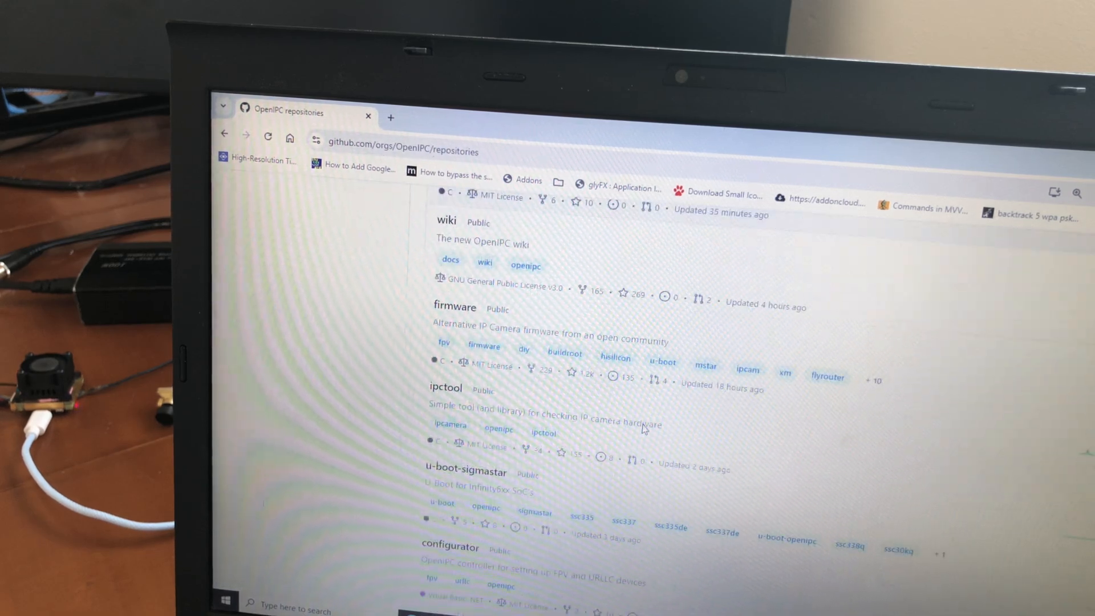
{"action": "scroll", "scroll_direction": "down", "scroll_amount": 3}
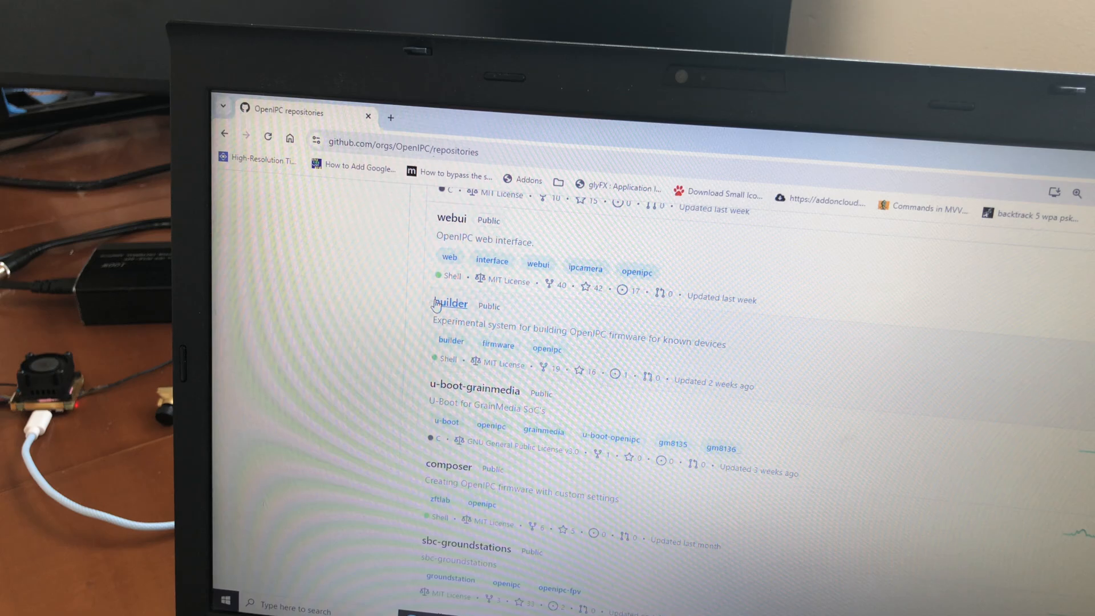
{"action": "left_click", "coordinate": [450, 304]}
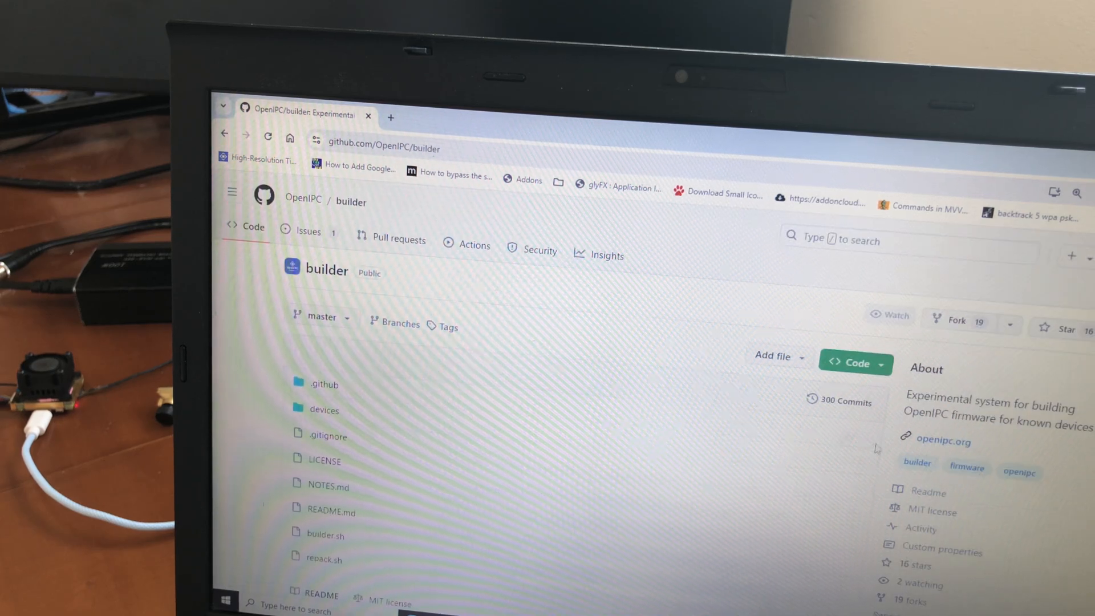
{"action": "scroll", "scroll_direction": "down", "scroll_amount": 3}
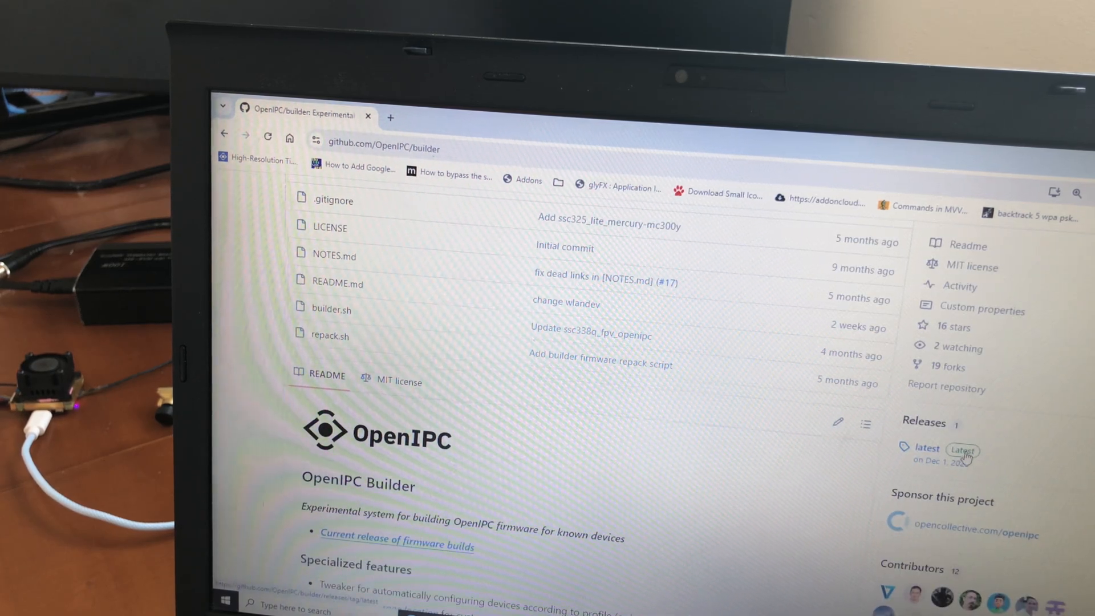
From the latest builder release assets, download ssc338q_fpv_openipc-urllc-aio-nor.tgz
{"action": "left_click", "coordinate": [963, 449]}
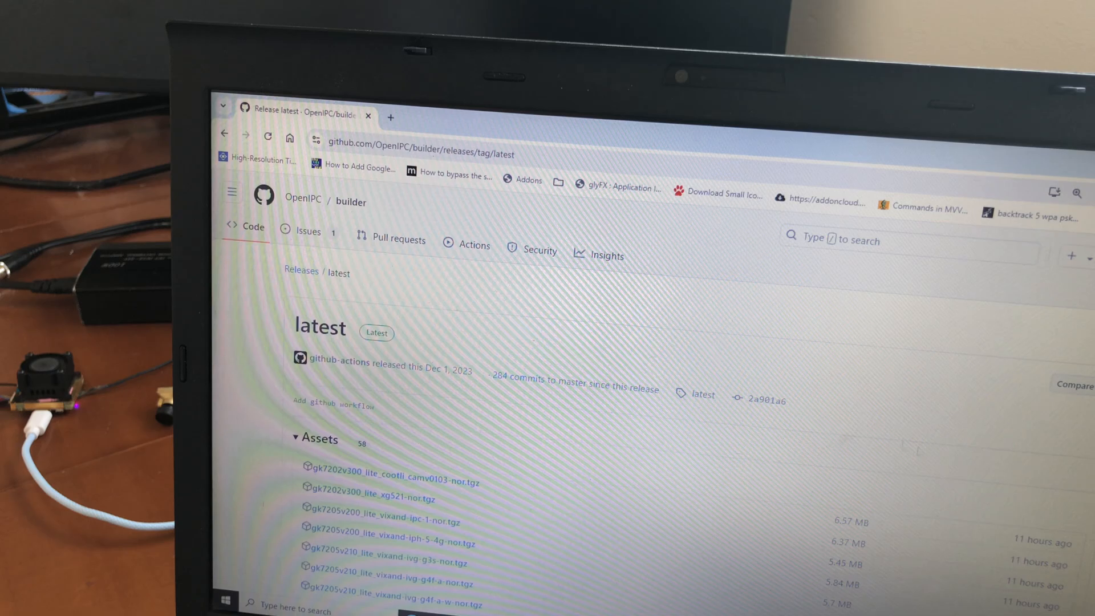
{"action": "scroll", "scroll_direction": "down", "scroll_amount": 3}
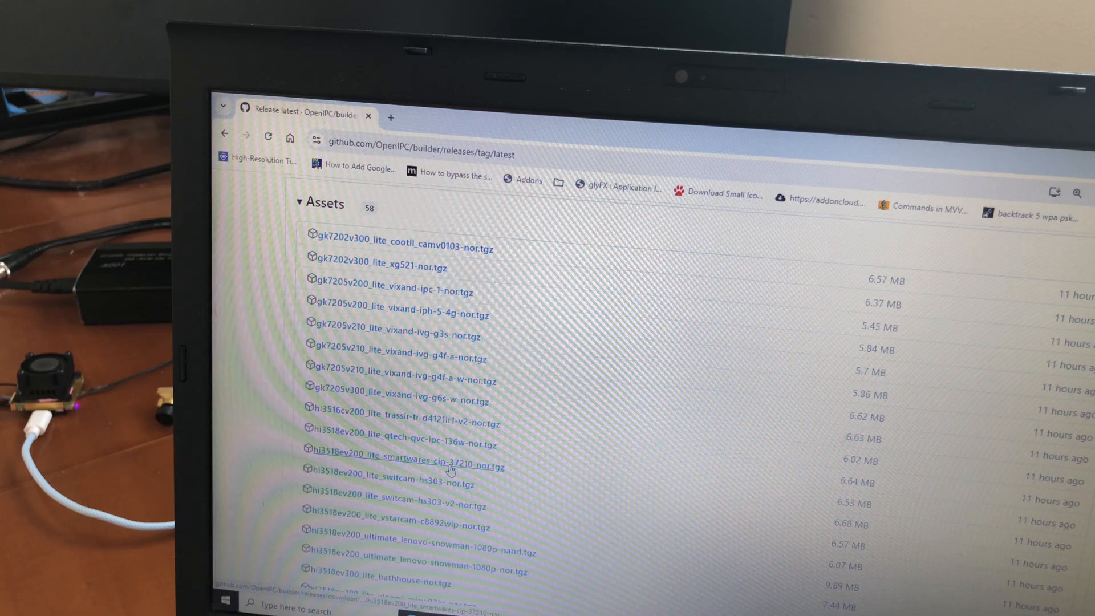
{"action": "scroll", "scroll_direction": "down", "scroll_amount": 3}
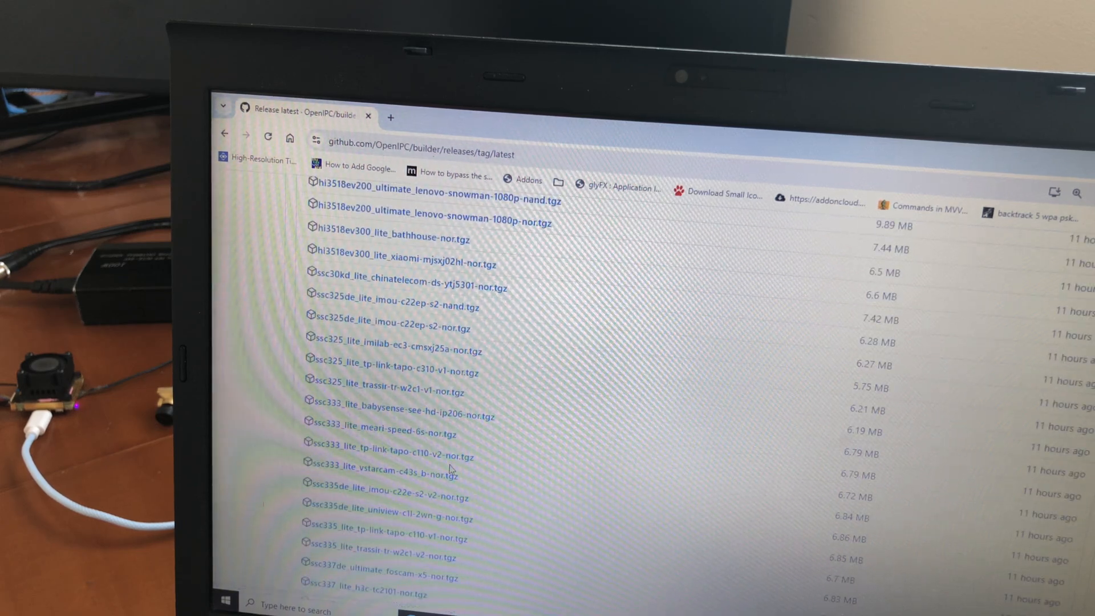
{"action": "scroll", "scroll_direction": "down", "scroll_amount": 3}
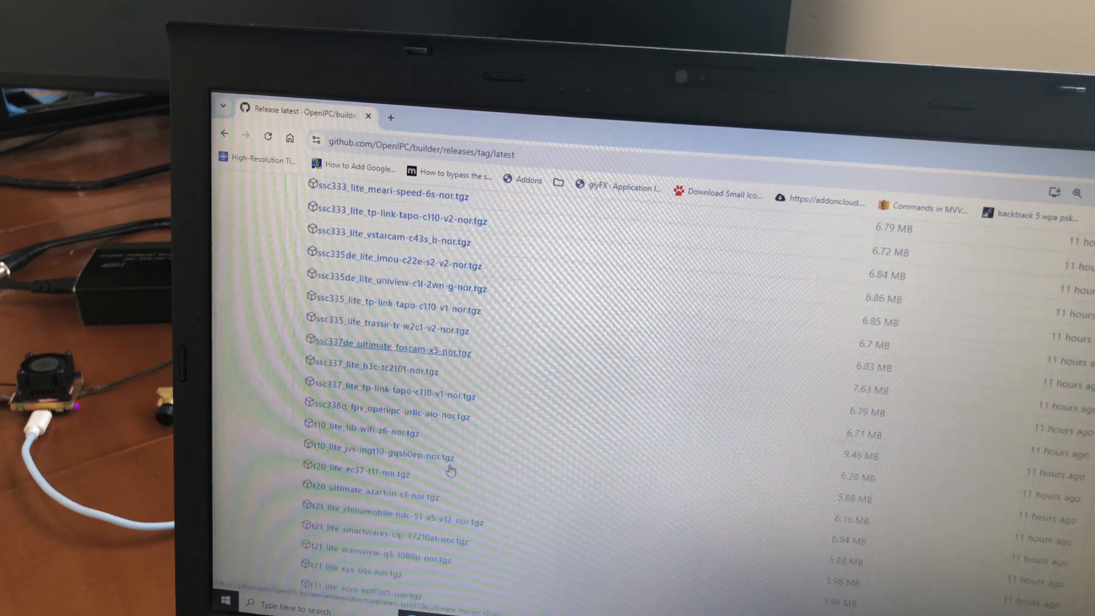
{"action": "mouse_move", "coordinate": [338, 410]}
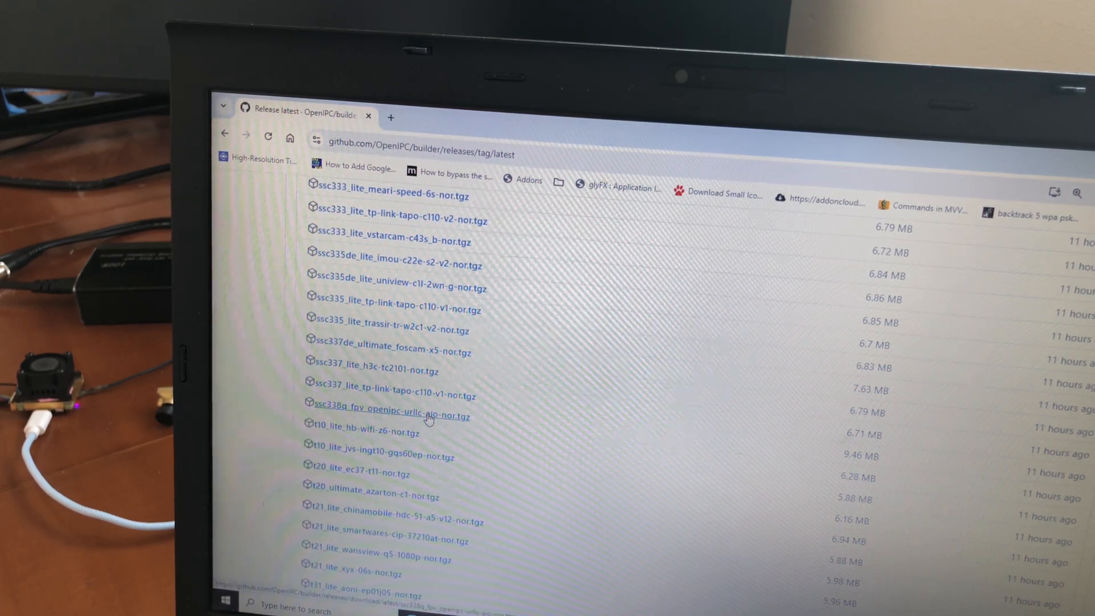
{"action": "left_click", "coordinate": [388, 411]}
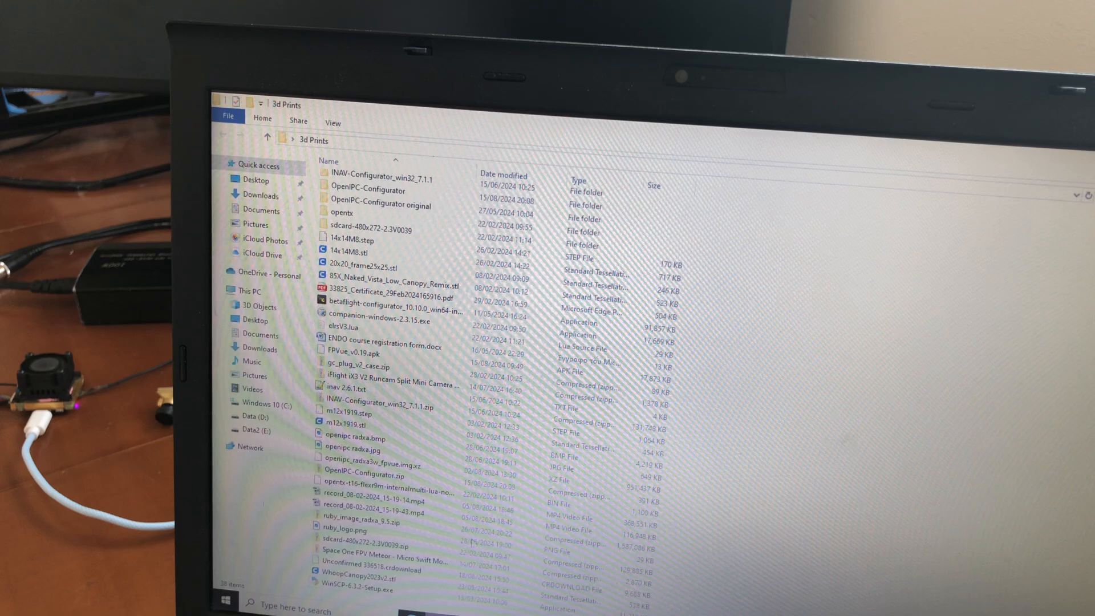
Extract the ssc338q firmware tar archive inside its extracted folder
{"action": "scroll", "scroll_direction": "down", "scroll_amount": 3}
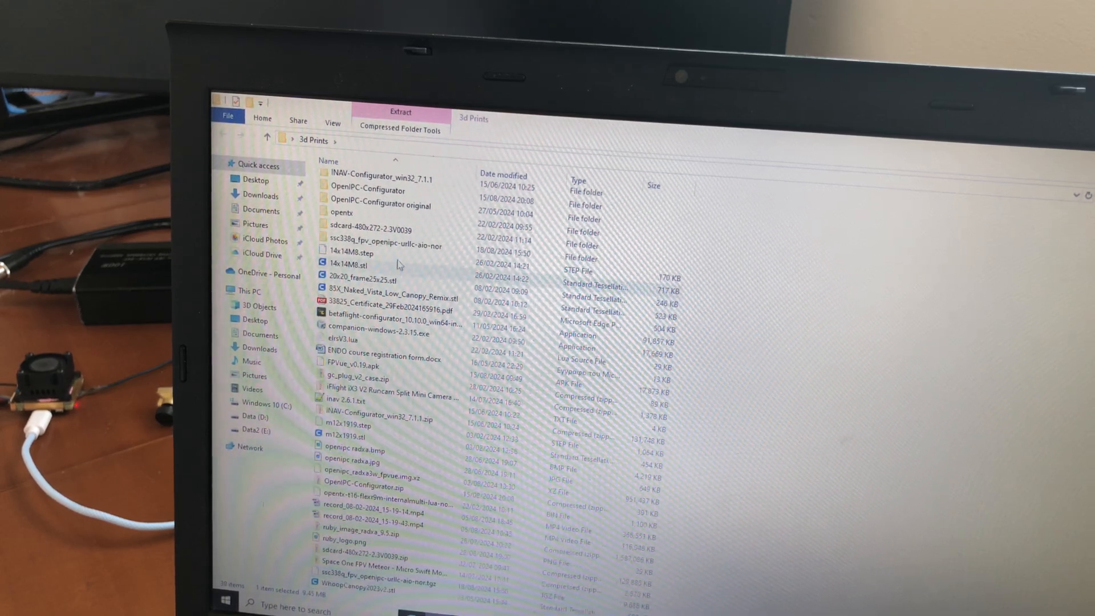
{"action": "double_click", "coordinate": [384, 245]}
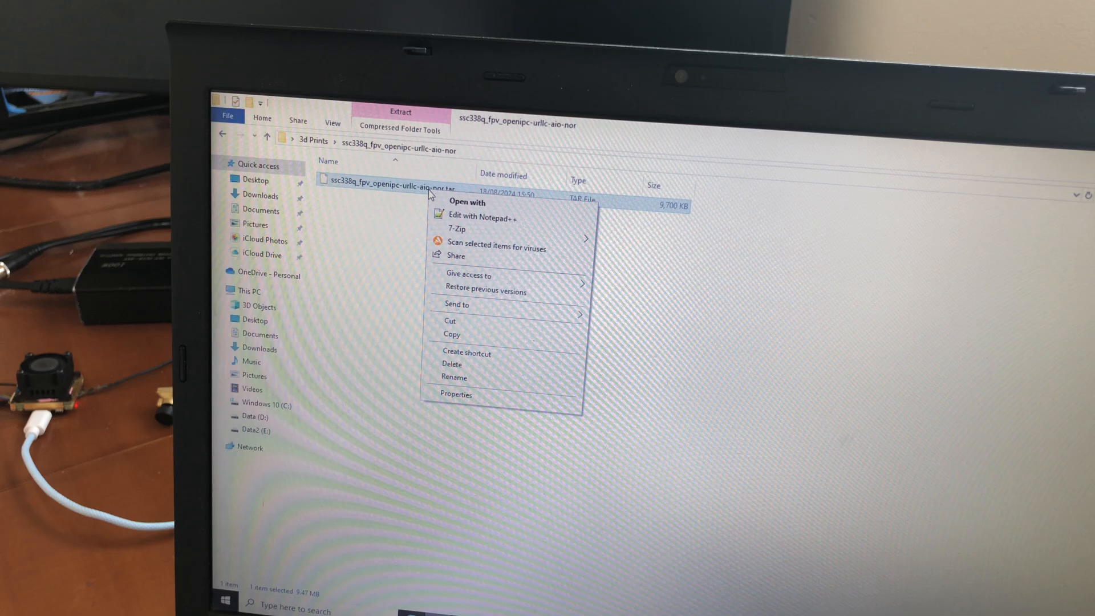
{"action": "left_click", "coordinate": [456, 229]}
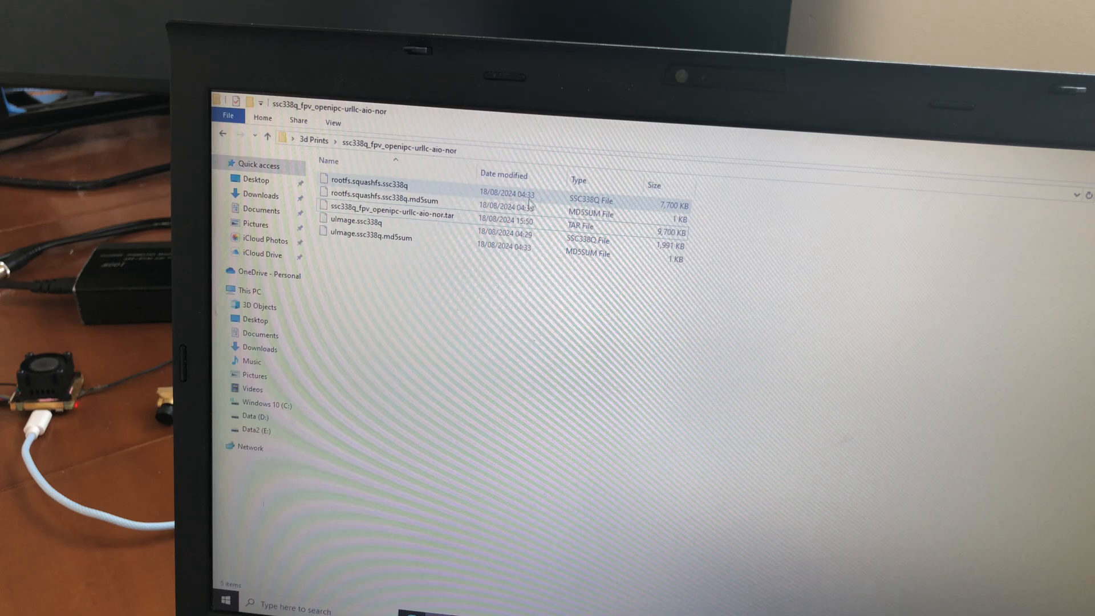
Select rootfs.squashfs.ssc338q and uImage.ssc338q, then go back to the 3d Prints folder
{"action": "left_click", "coordinate": [369, 184]}
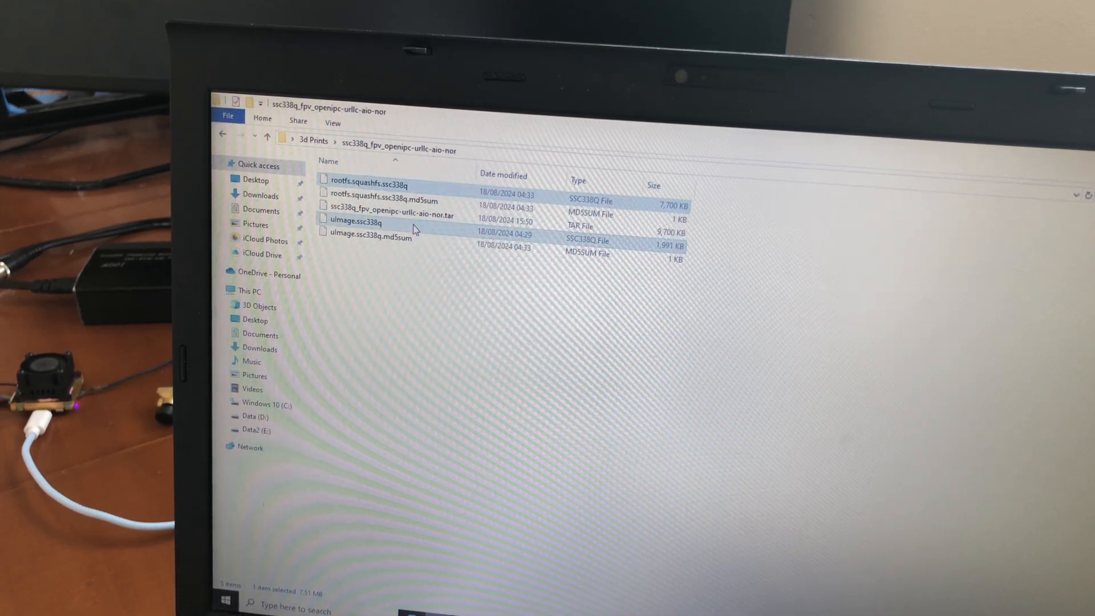
{"action": "left_click", "coordinate": [356, 222]}
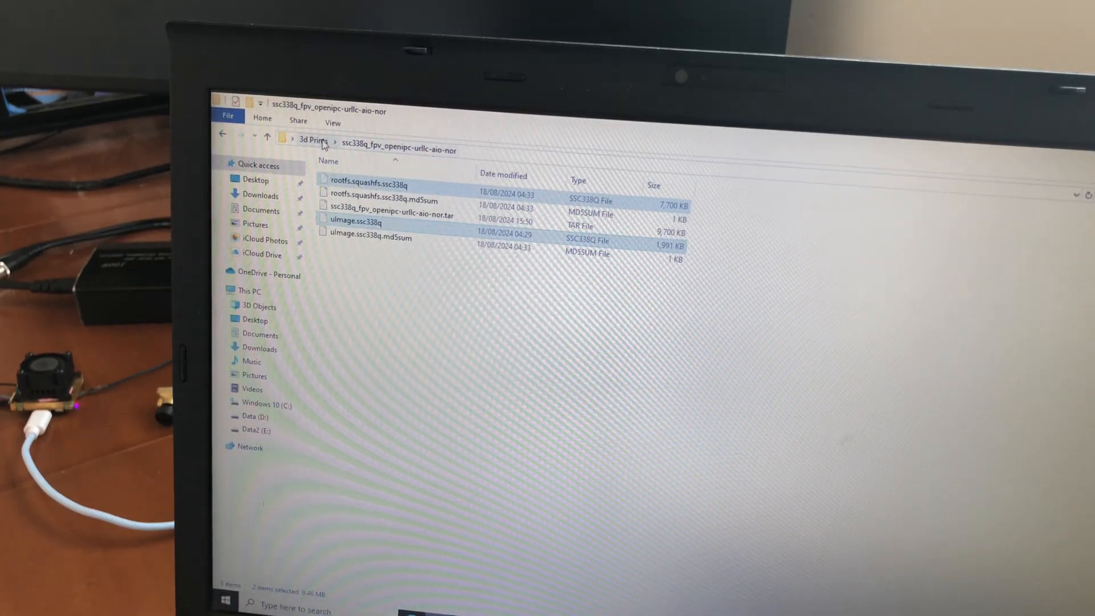
{"action": "left_click", "coordinate": [313, 140]}
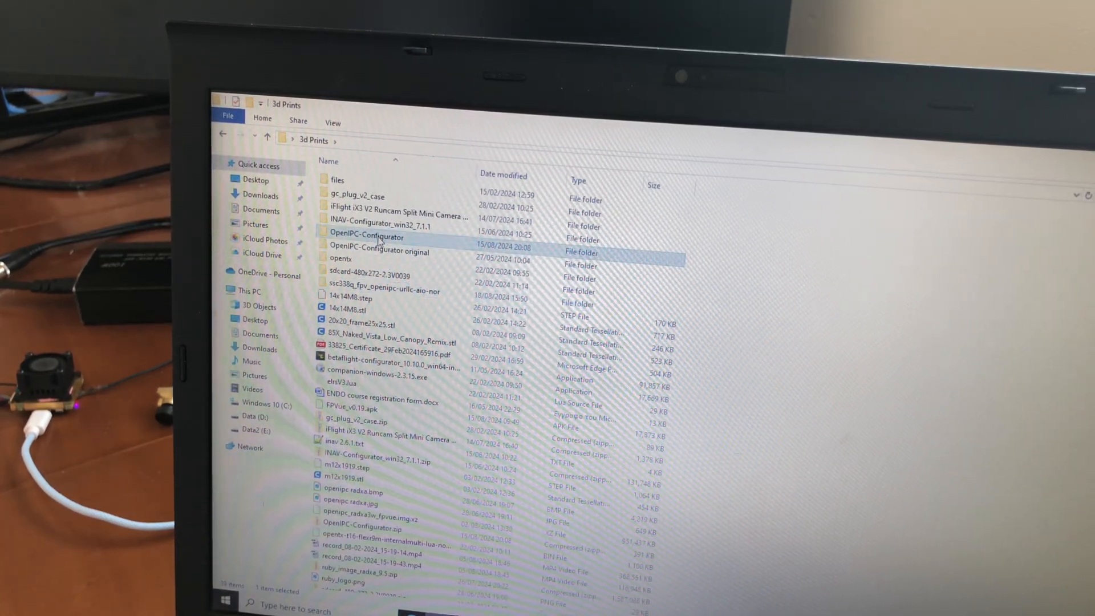
Paste the rootfs and uImage files into OpenIPC-Configurator, replacing the existing copies
{"action": "double_click", "coordinate": [366, 237]}
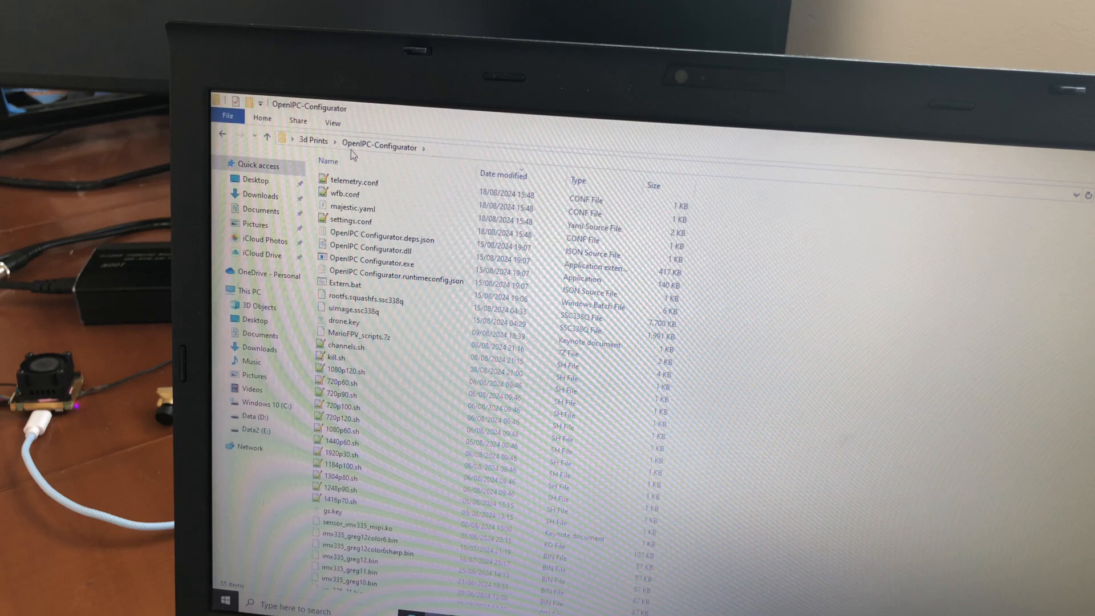
{"action": "mouse_move", "coordinate": [510, 331]}
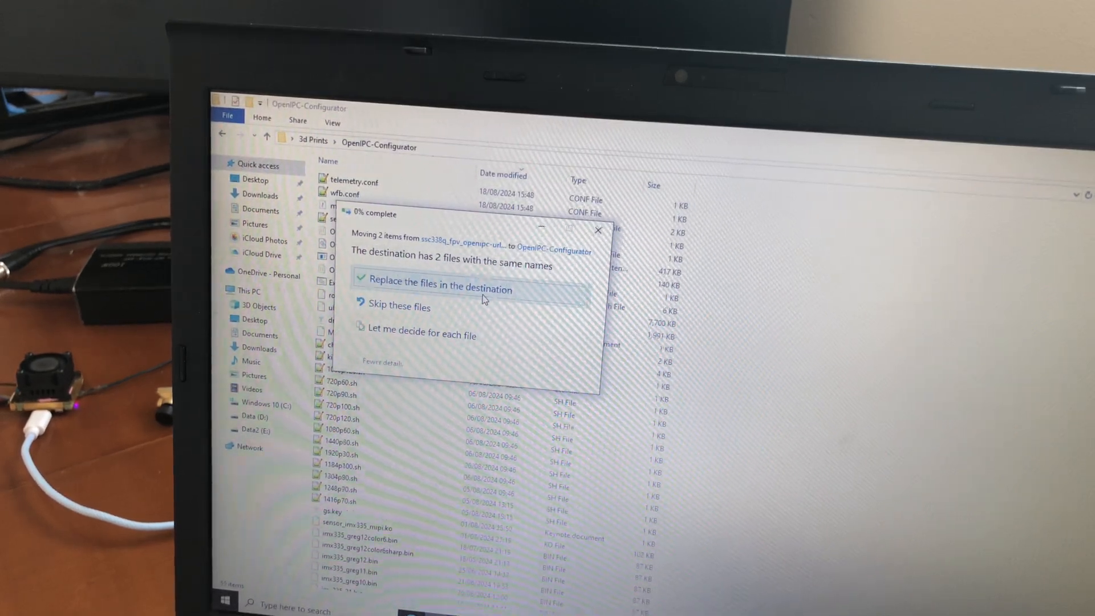
{"action": "left_click", "coordinate": [437, 285]}
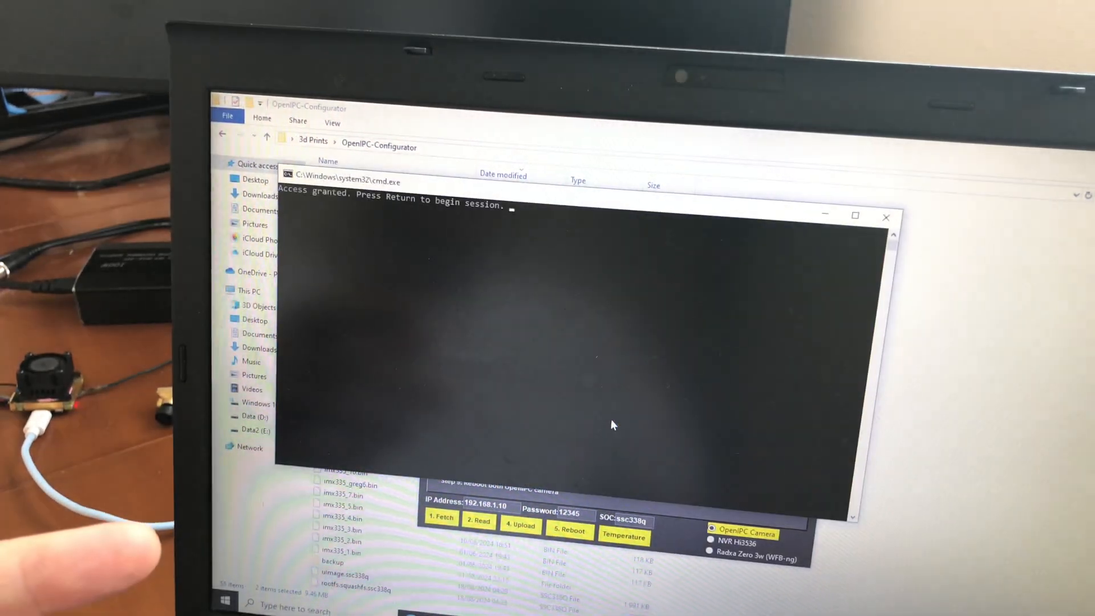
Accept the 'Access granted' session prompt with Enter until the cmd window closes
{"action": "key", "text": "Return"}
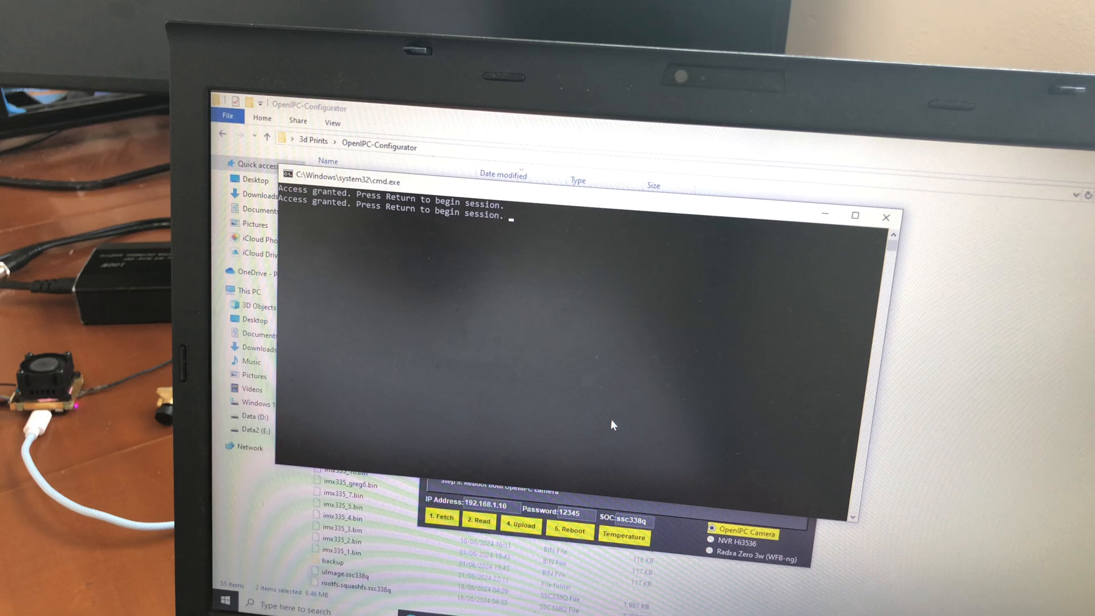
{"action": "key", "text": "Return"}
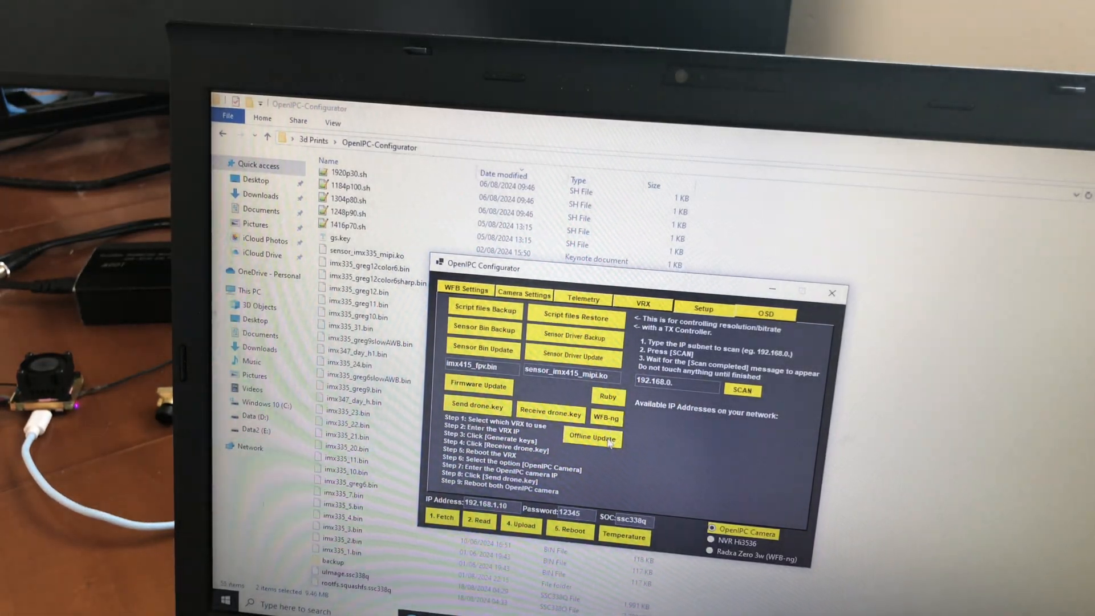
{"action": "mouse_move", "coordinate": [592, 437]}
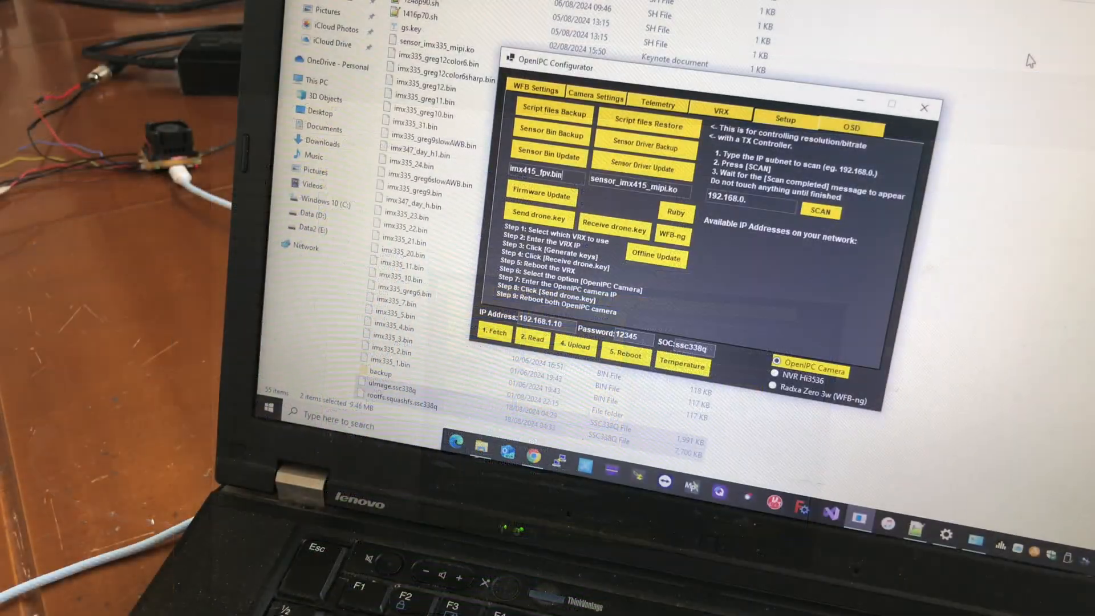
{"action": "mouse_move", "coordinate": [828, 310]}
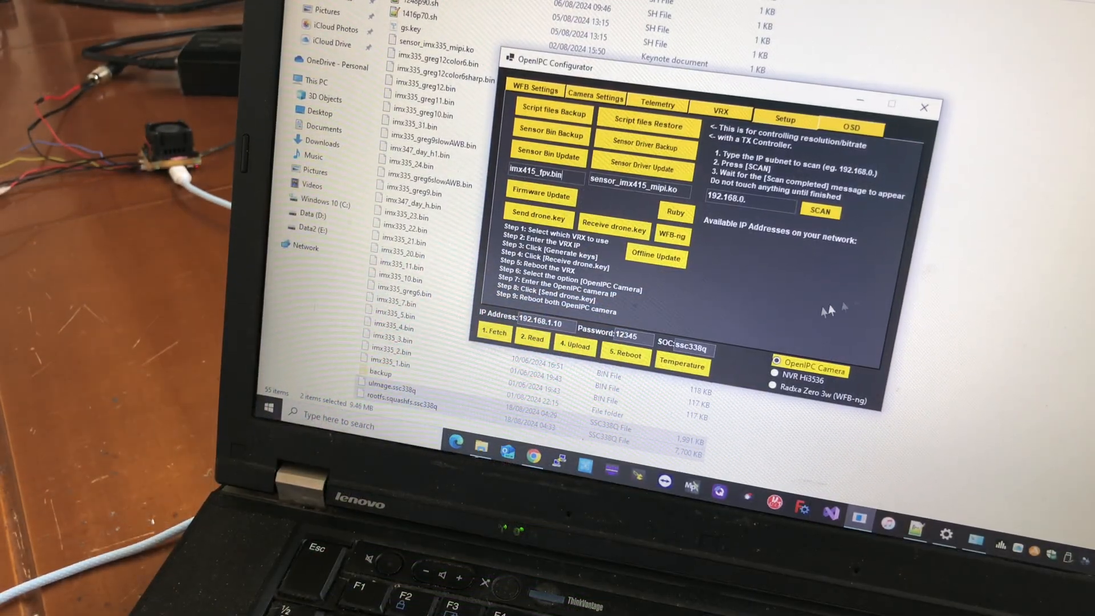
{"action": "mouse_move", "coordinate": [809, 307]}
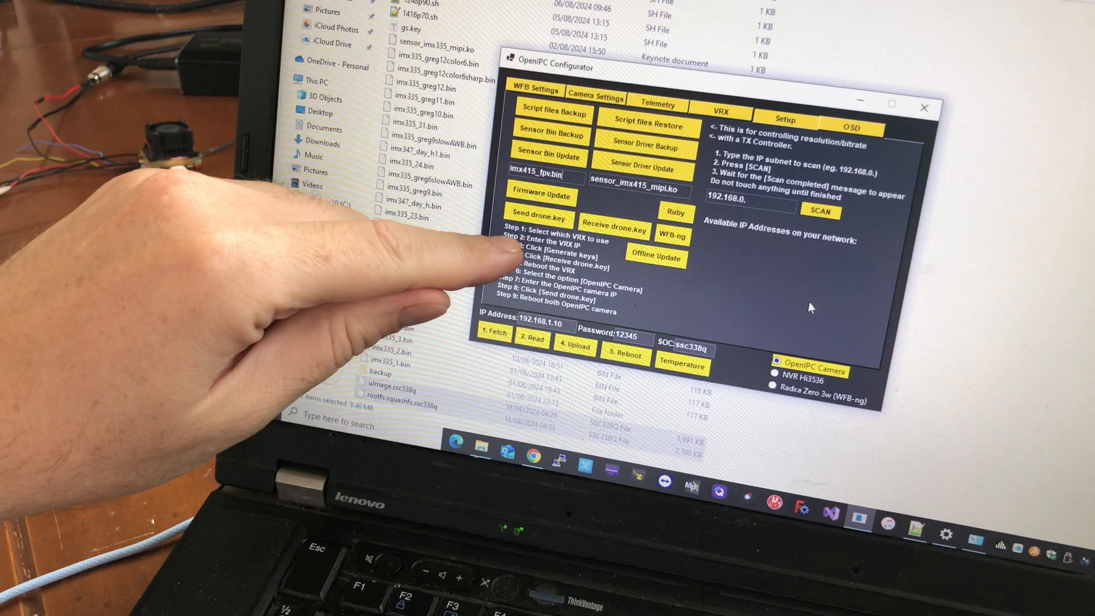
{"action": "mouse_move", "coordinate": [454, 293]}
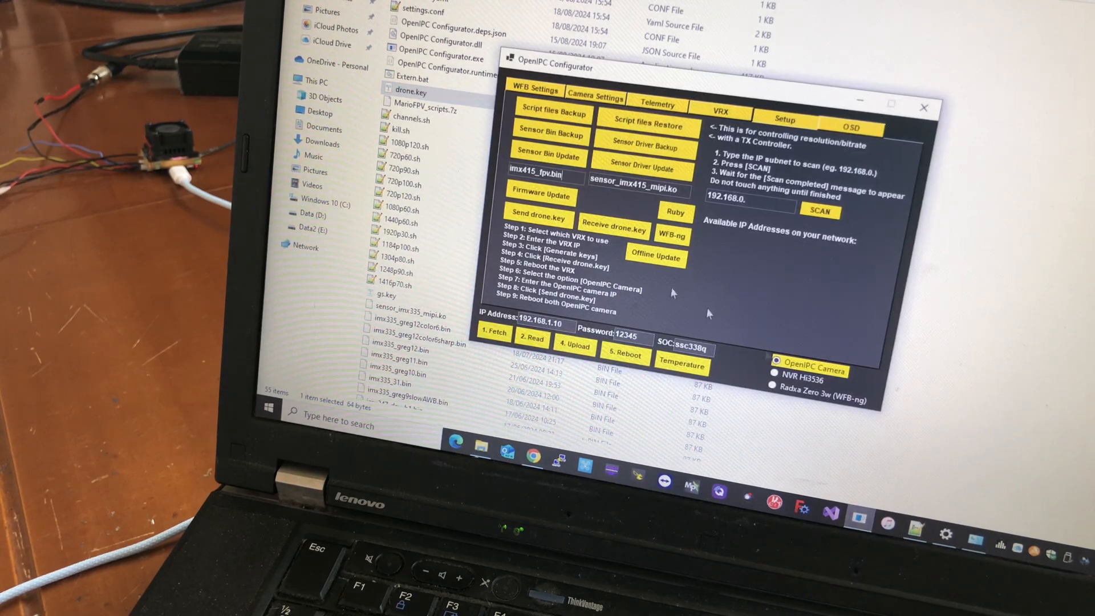
{"action": "mouse_move", "coordinate": [537, 216]}
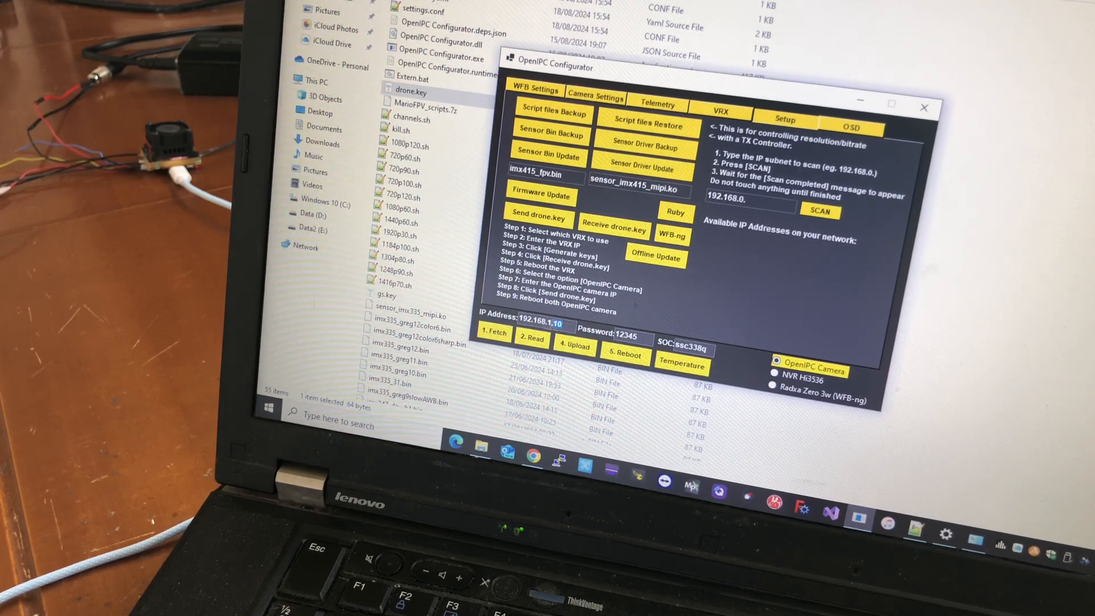
Confirm the IP address 192.168.1.10 and send drone.key to the camera
{"action": "triple_click", "coordinate": [537, 324]}
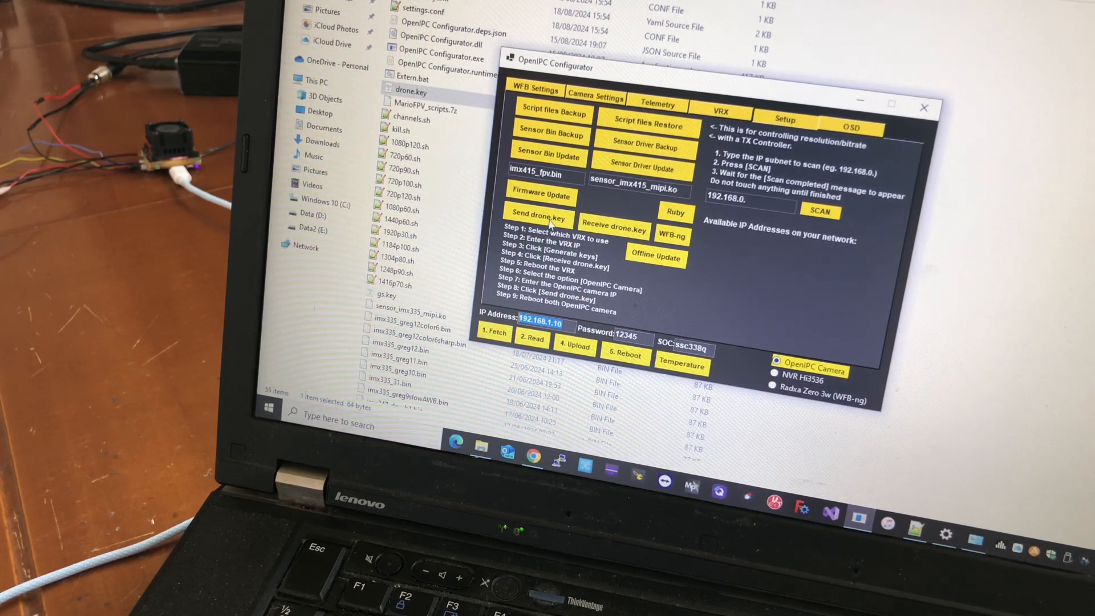
{"action": "left_click", "coordinate": [537, 219]}
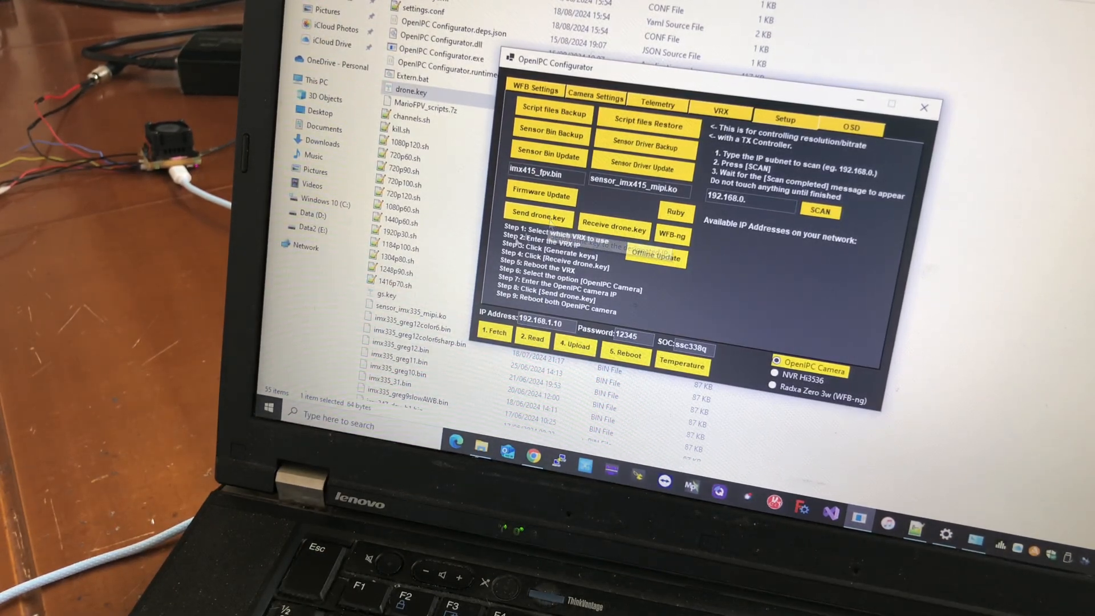
{"action": "mouse_move", "coordinate": [625, 356]}
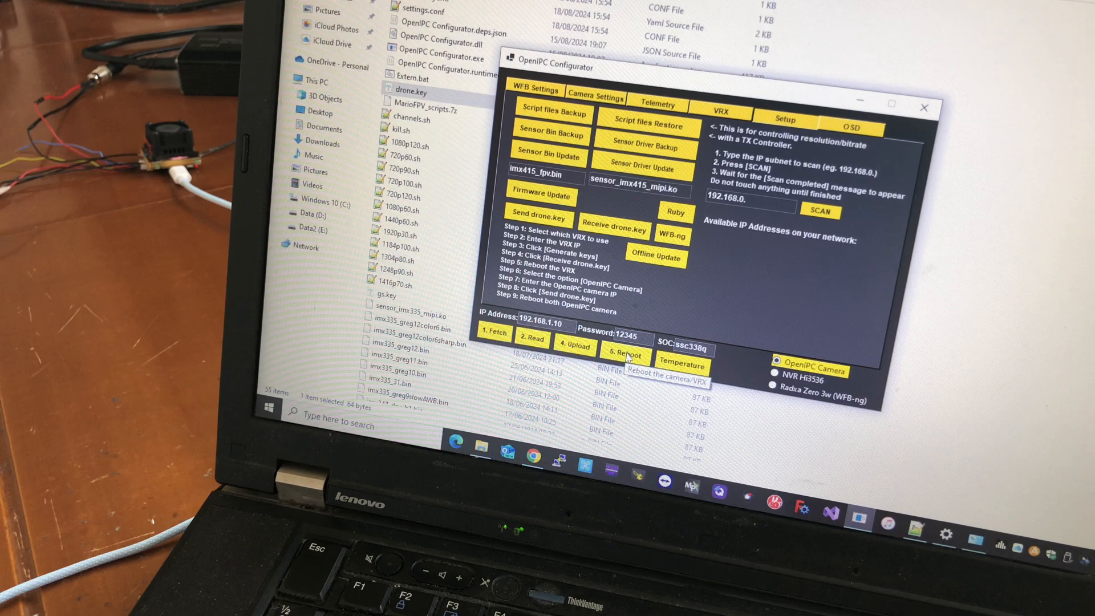